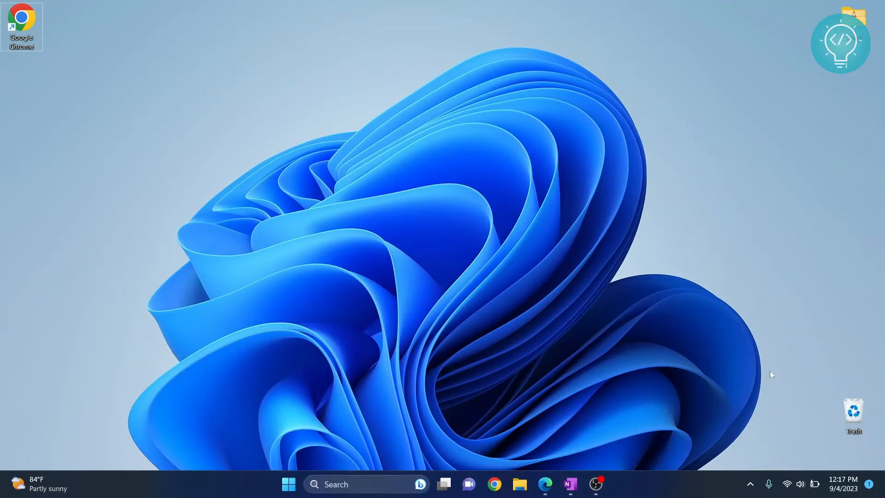
mouse_move(459, 244)
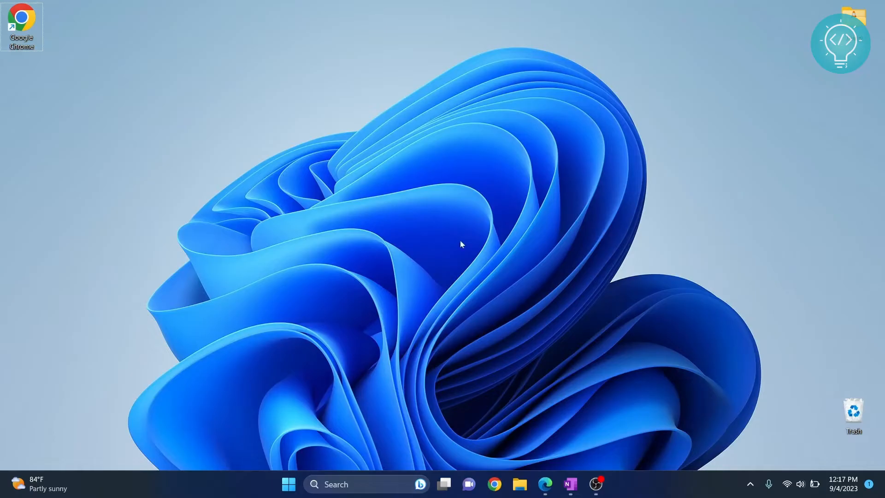
Create a desktop folder named ScikitProj, move it to the top-left under Chrome, and open it.
right_click(462, 244)
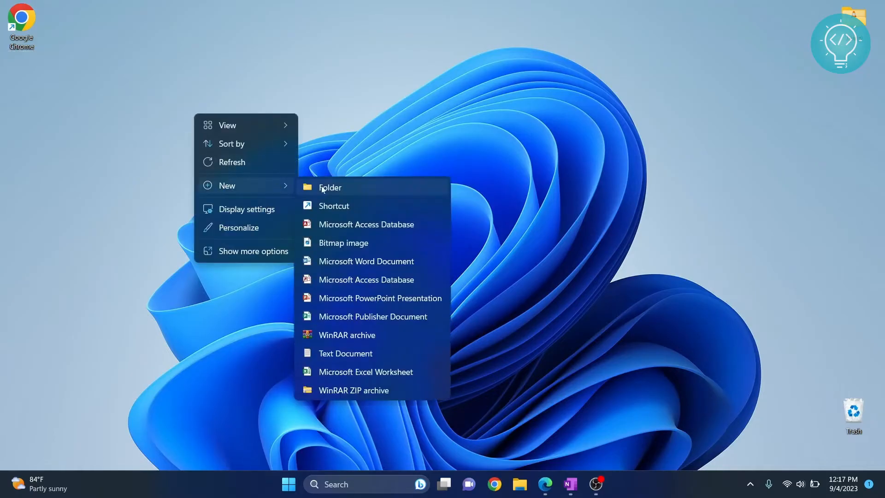
left_click(330, 187)
type("SqlitProj")
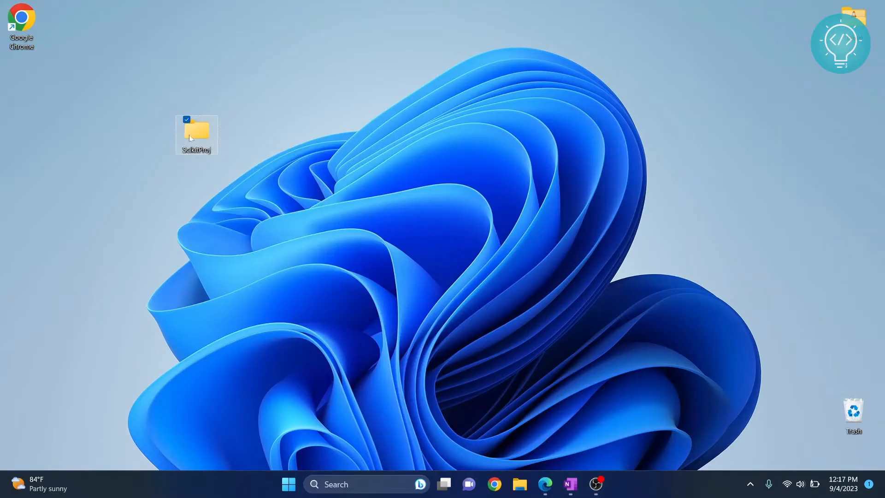
left_click_drag(195, 135, 22, 78)
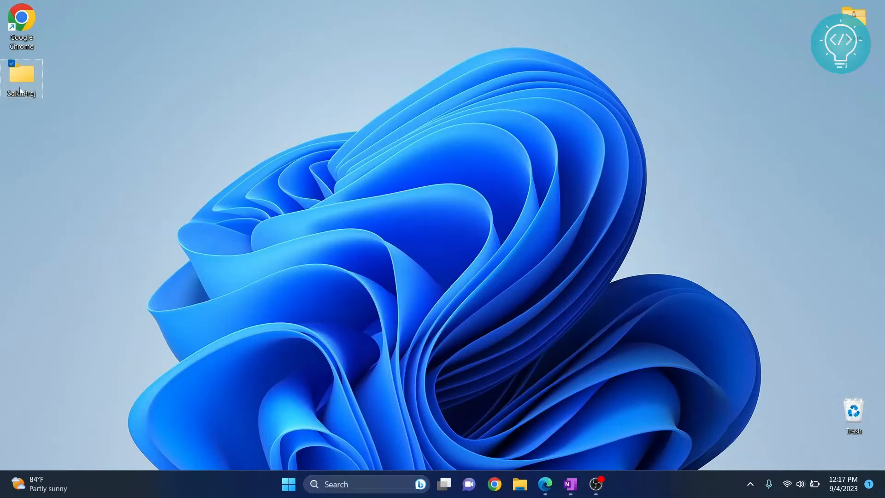
double_click(21, 75)
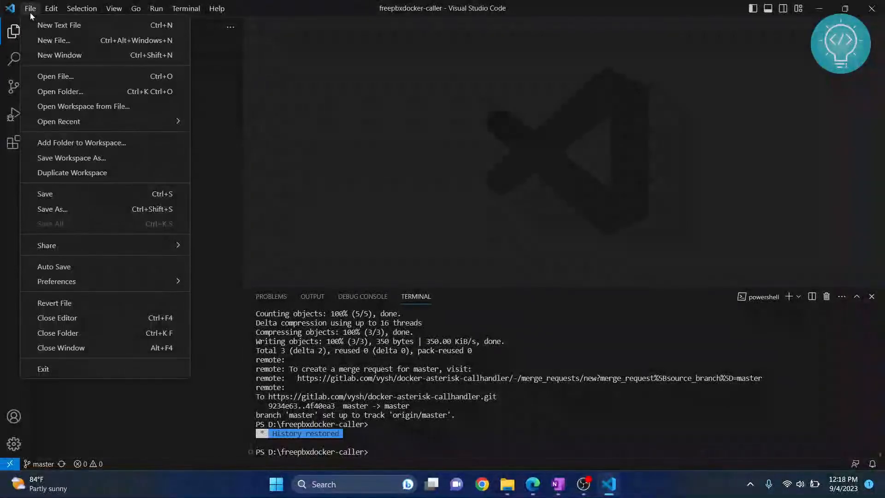
Open the Desktop's ScikitProj folder as the VS Code workspace via Open Folder.
left_click(60, 91)
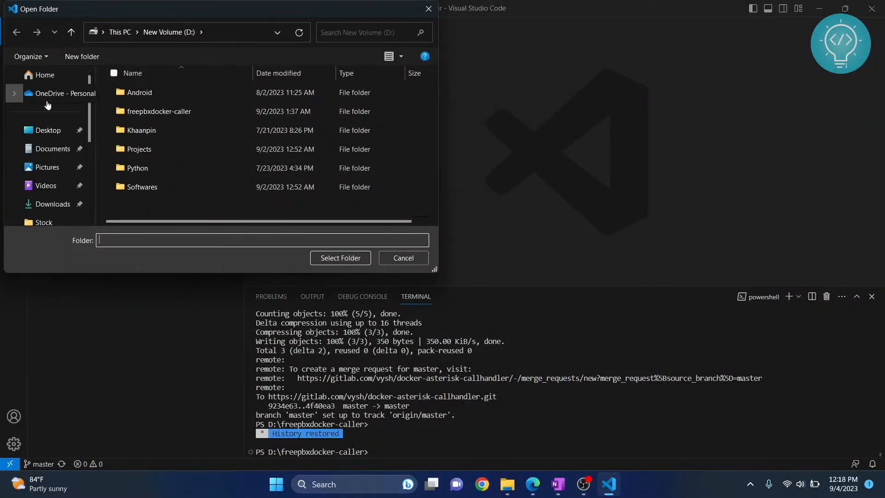
left_click(48, 130)
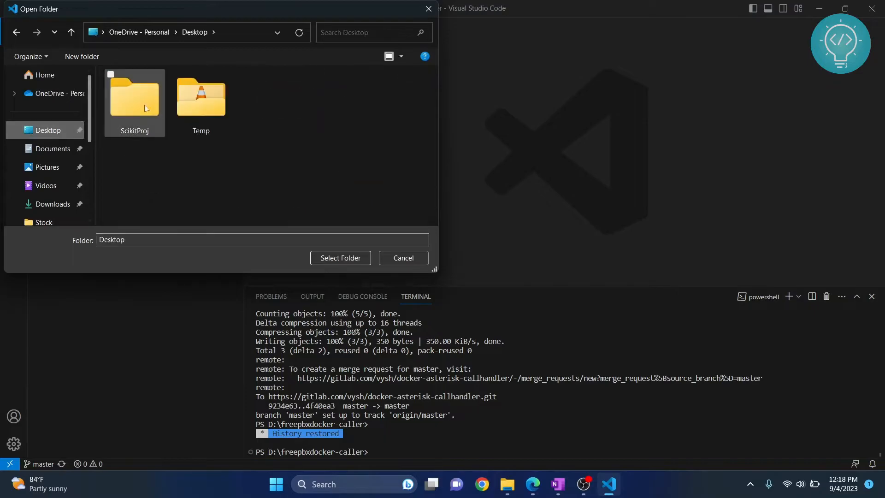
left_click(340, 258)
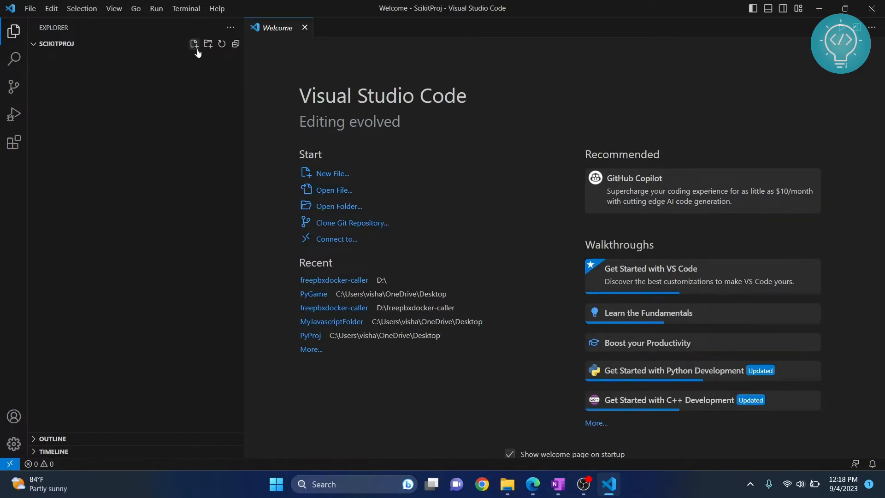
Create main.py containing 'import sklearn' and focus the integrated terminal.
left_click(194, 44)
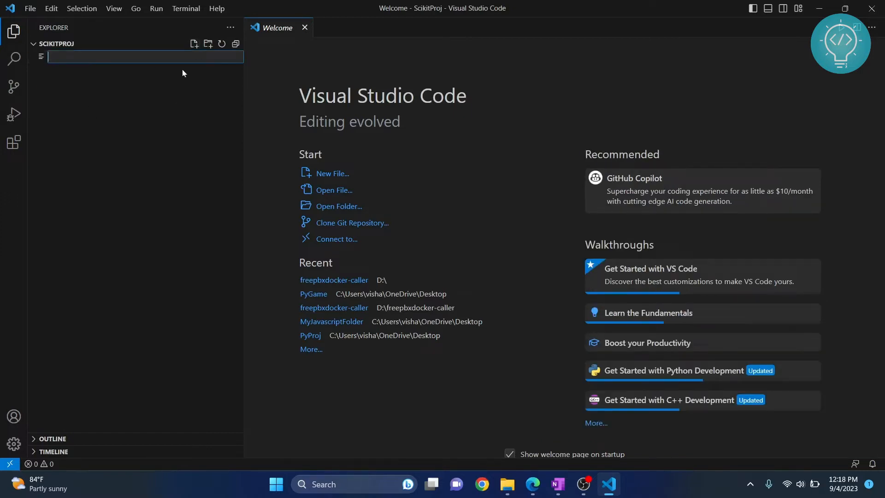
type("ain")
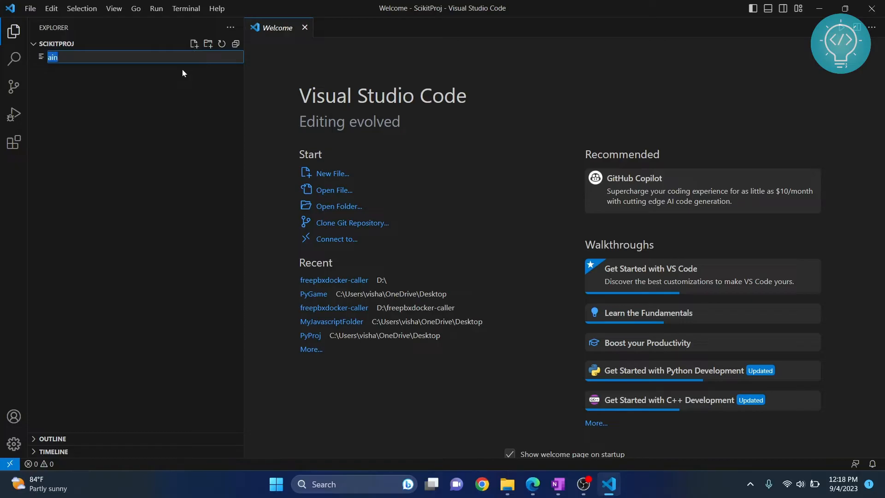
type("import sklearn")
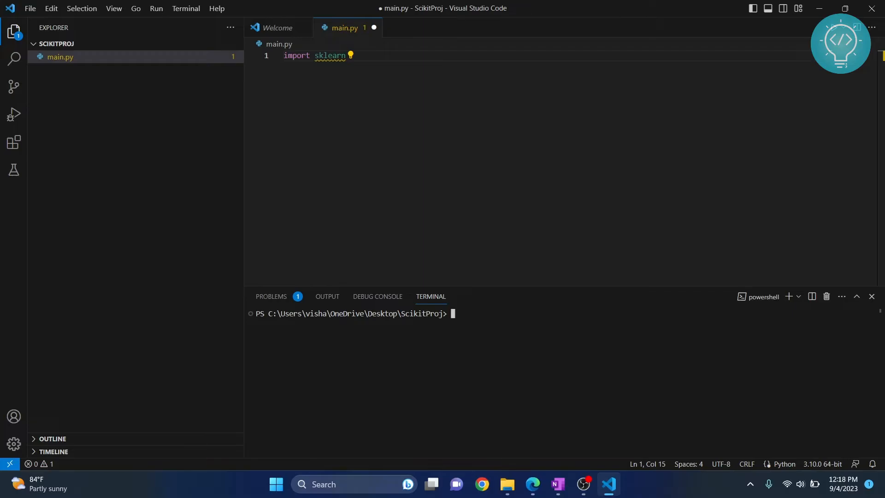
left_click(186, 9)
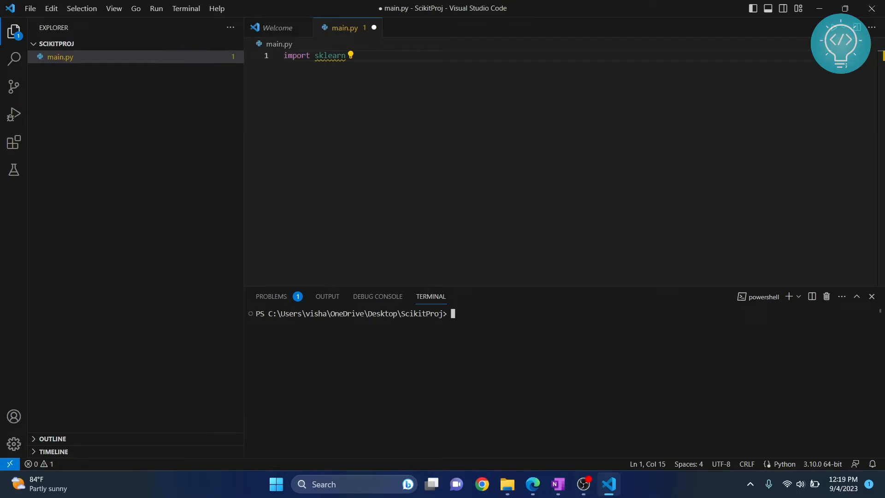
Run 'pip install scikit-learn' in the terminal, installing scikit-learn 1.3.0 with its dependencies.
type("pip install")
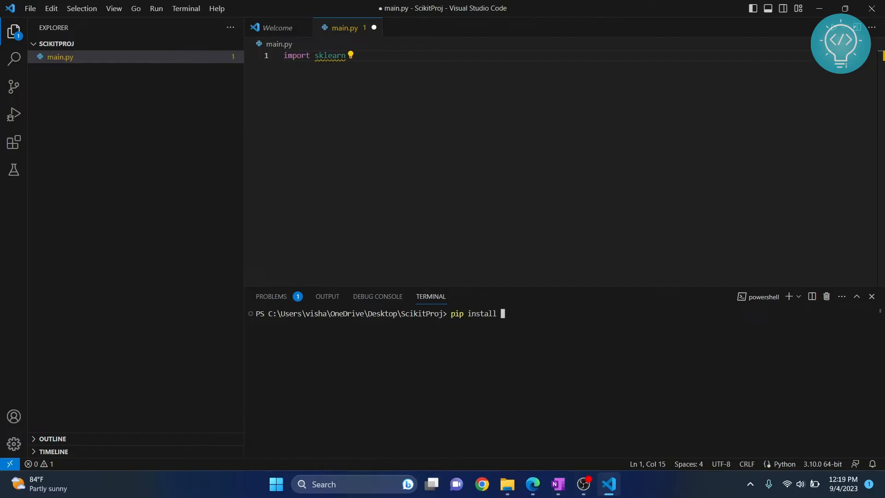
type("scikit-l")
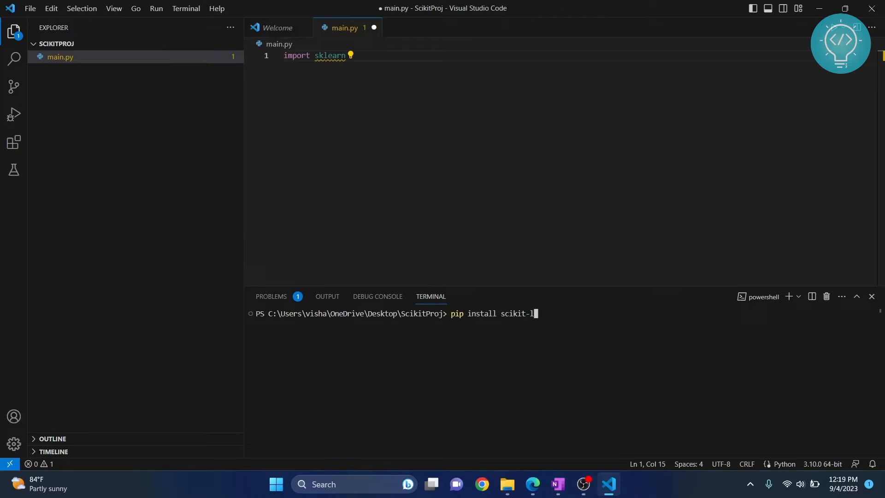
type("earn")
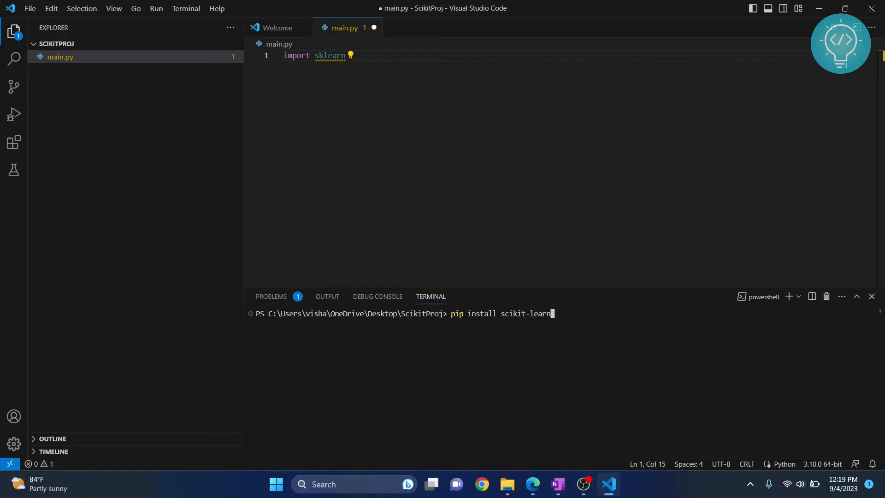
key("Enter")
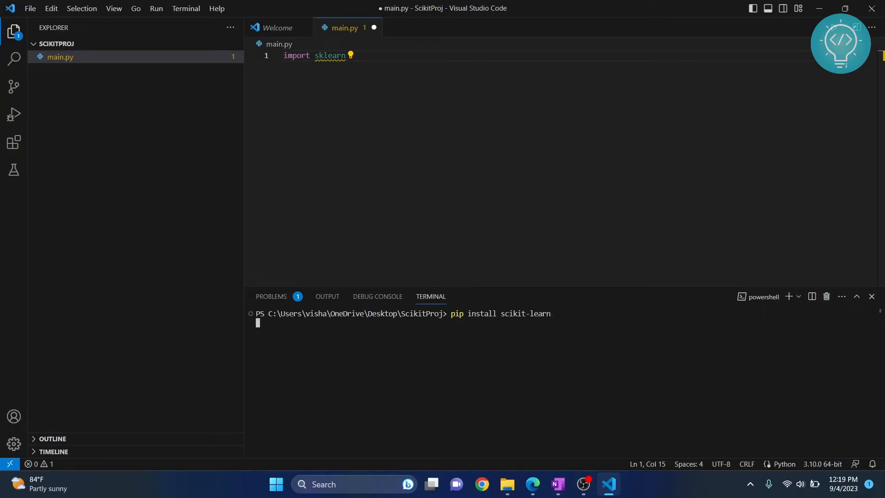
key("Enter")
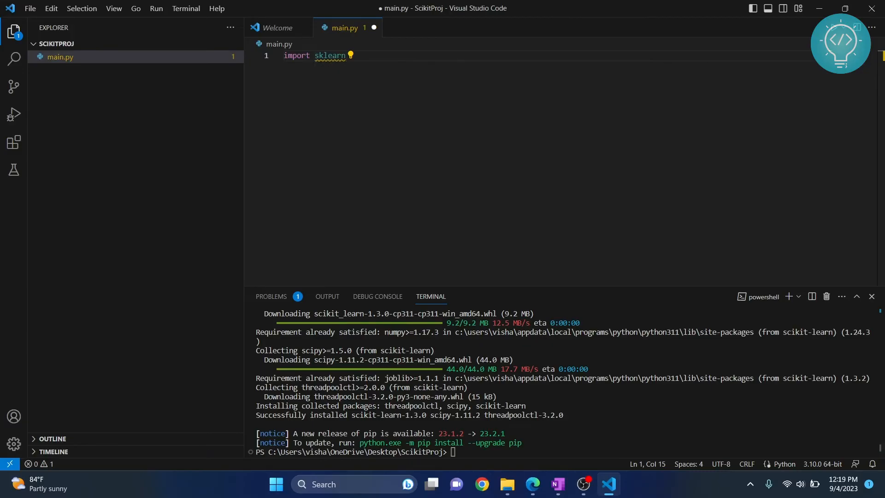
Paste the saved iris dataset script from clipboard history into main.py and run it via Start Debugging.
key("Win+V")
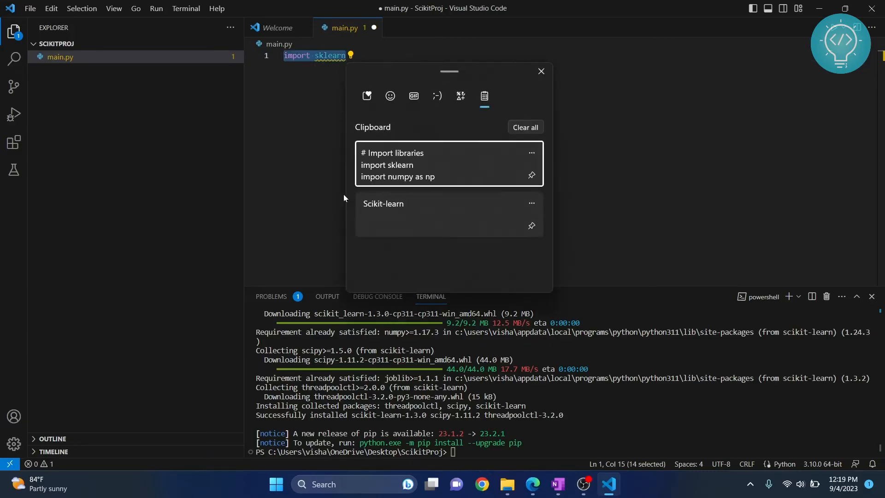
left_click(540, 71)
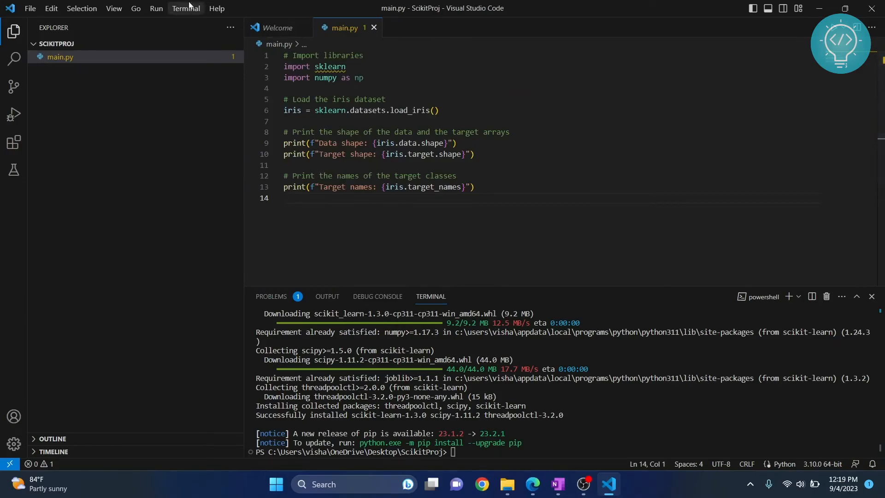
left_click(156, 8)
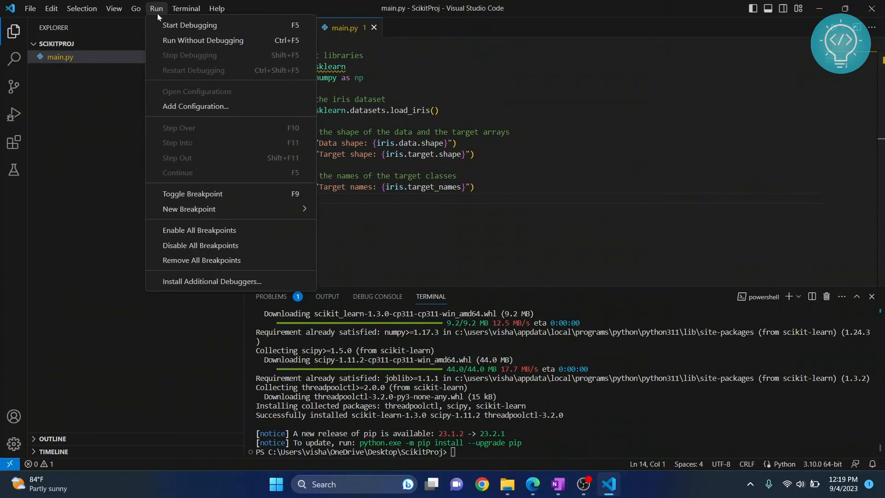
left_click(190, 25)
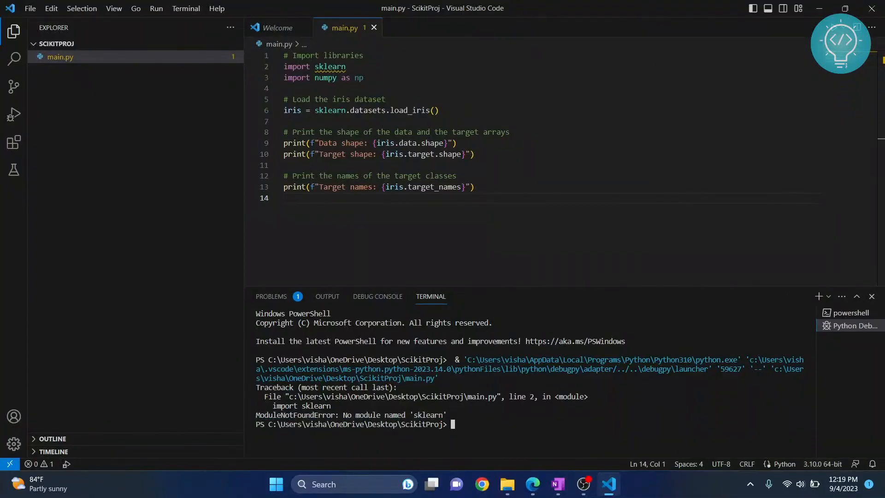
Run 'python --version' in the terminal, which reports Python 3.11.4.
type("python --ver")
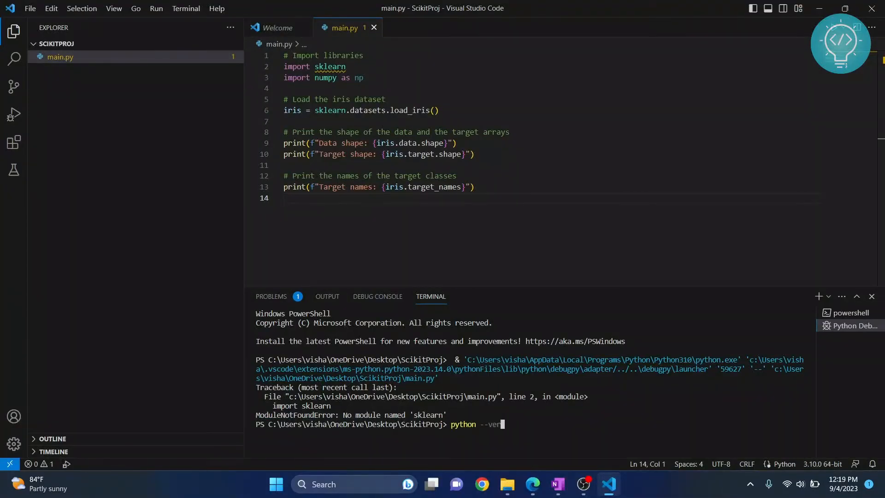
key("Enter")
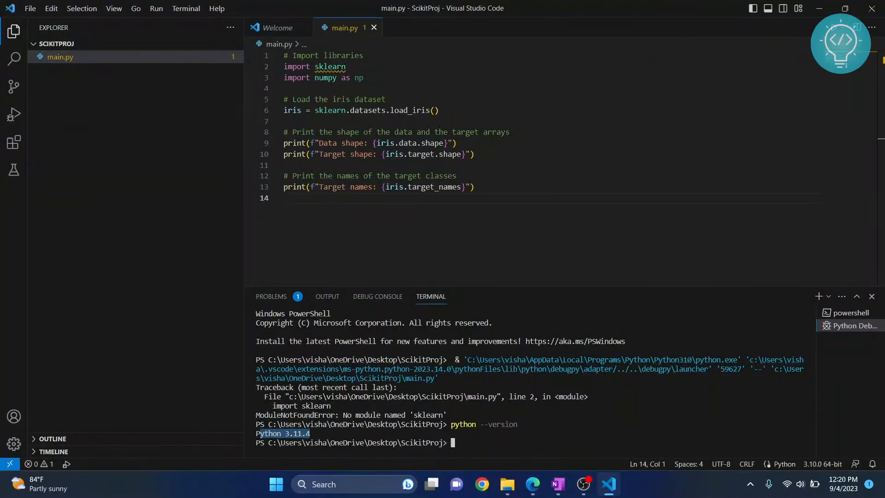
mouse_move(821, 463)
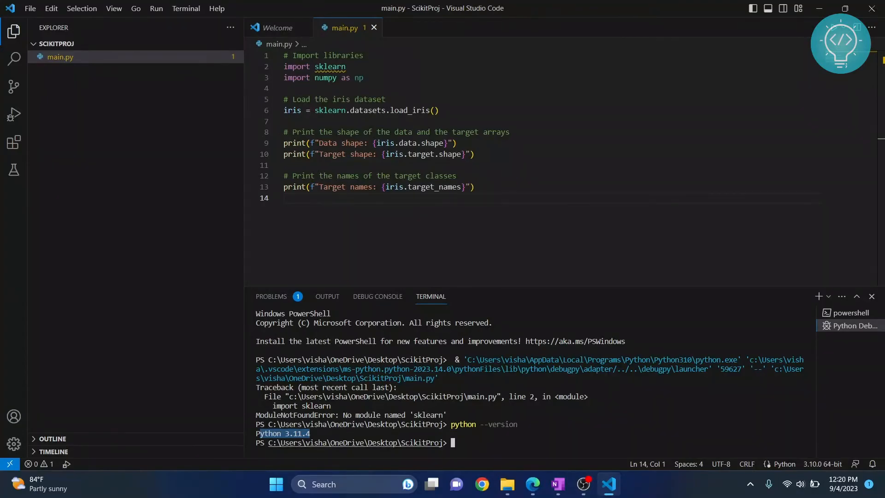
Switch the interpreter to Python 3.11.4 64-bit from the status bar and rerun main.py.
left_click(822, 463)
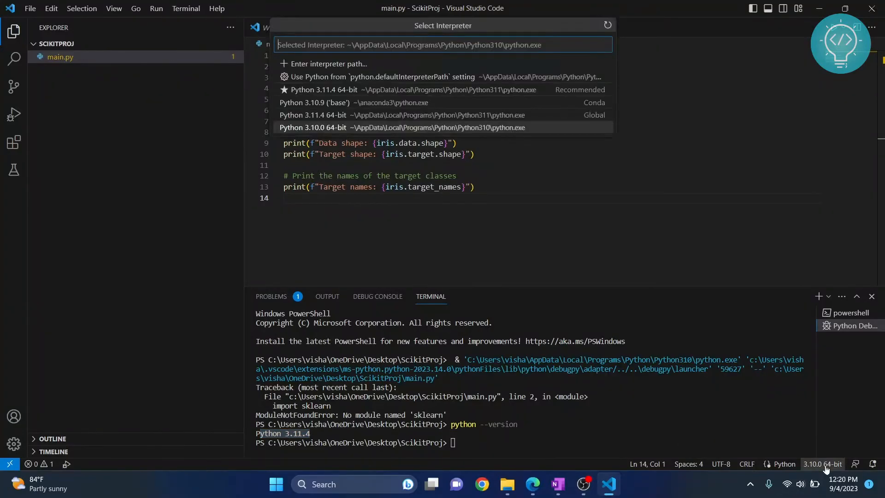
left_click(606, 25)
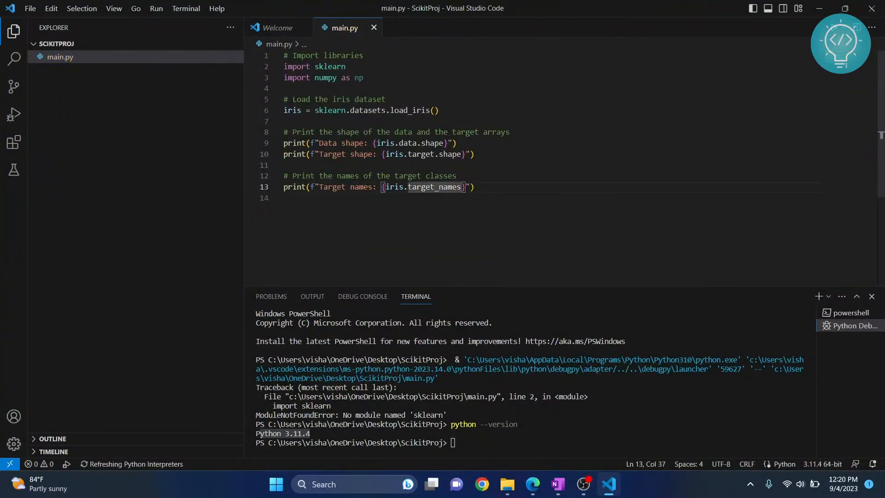
left_click(156, 8)
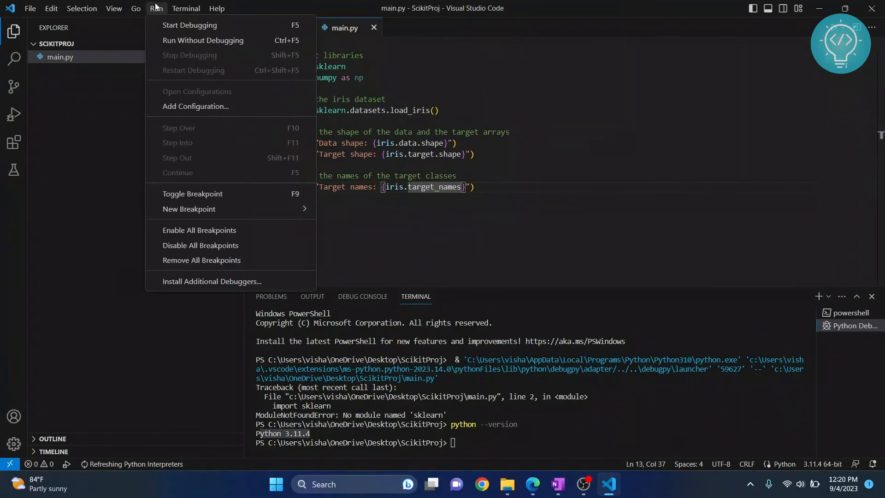
left_click(190, 25)
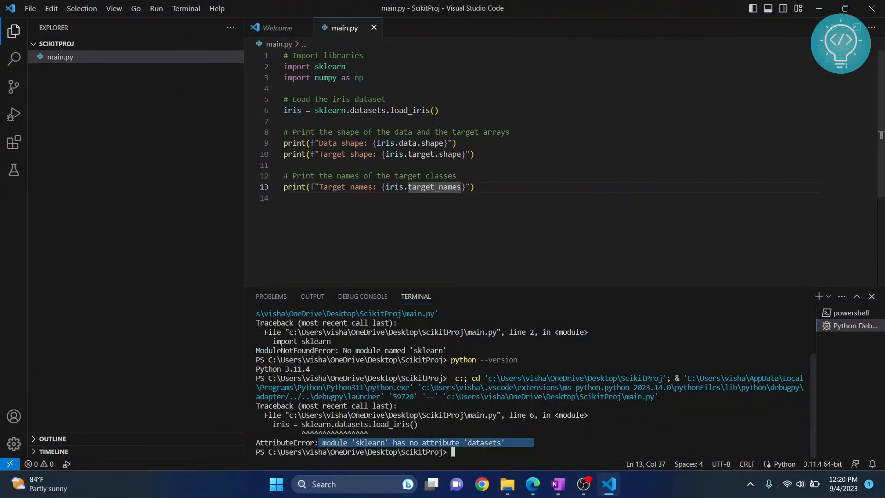
Replace the iris code on lines 5–13 with print('Hello') and run main.py again.
left_click_drag(282, 99, 473, 187)
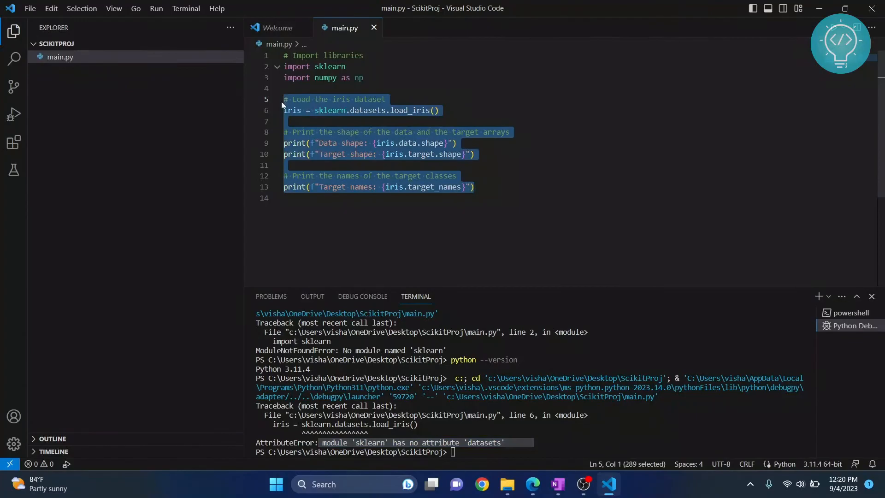
type("pirnt")
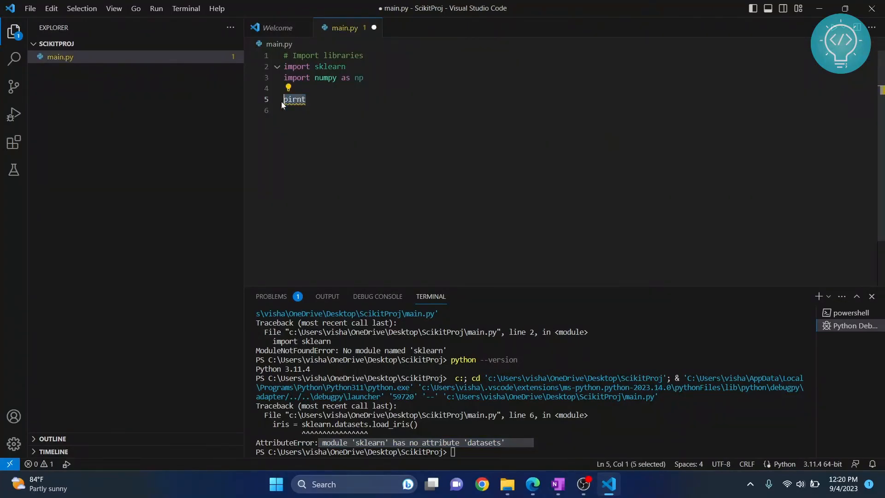
type("print('')")
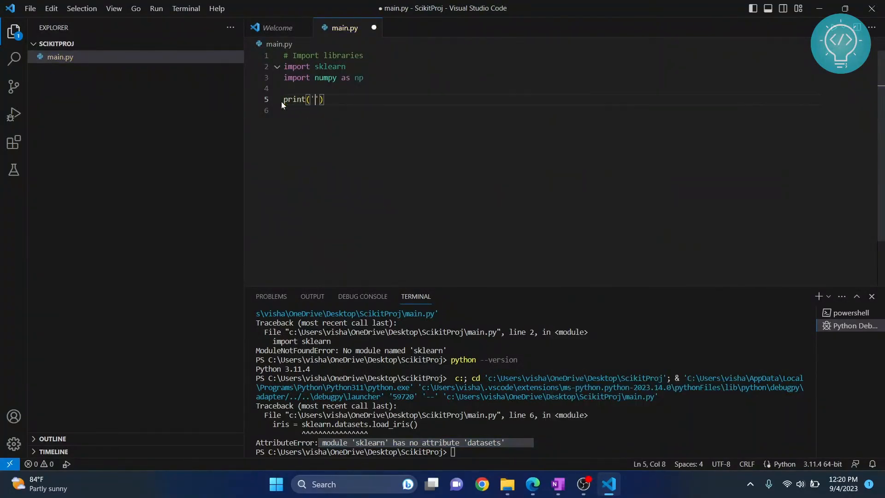
type("Hello")
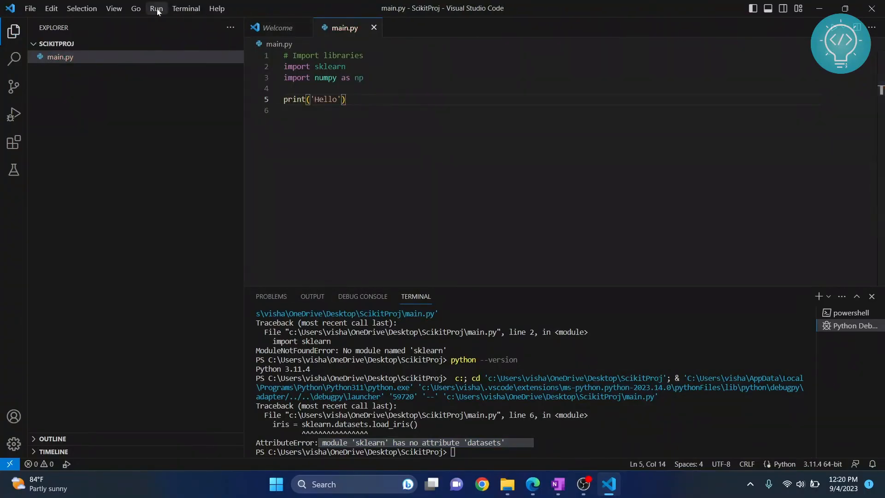
left_click(155, 9)
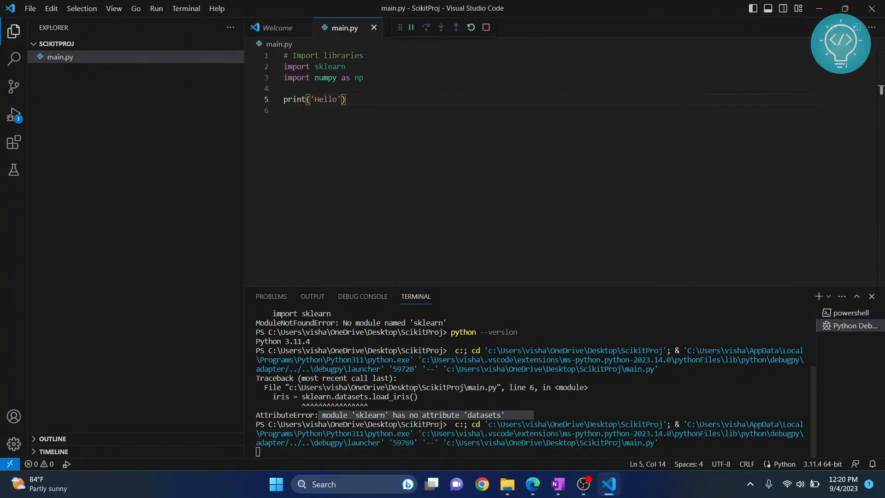